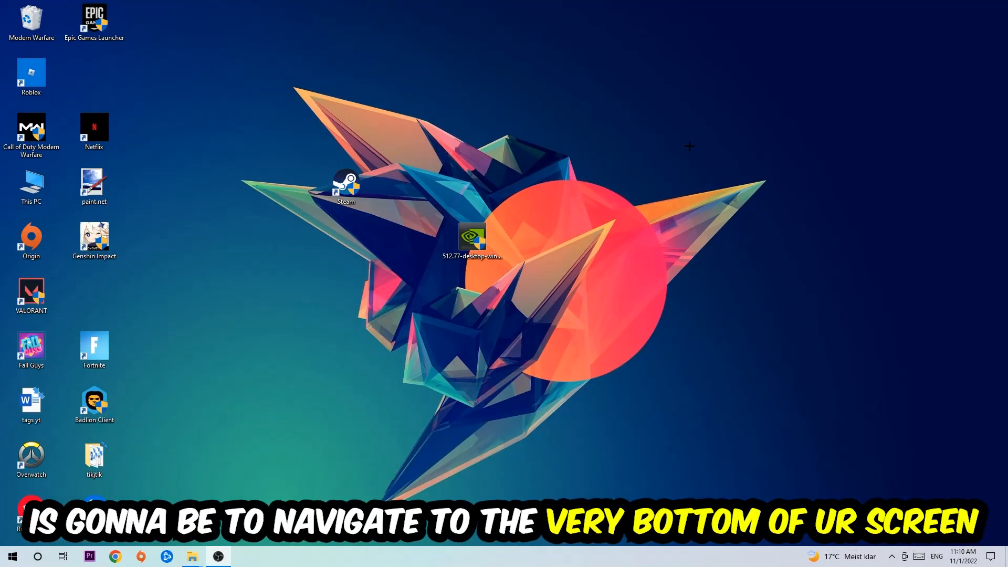
{"action": "mouse_move", "coordinate": [468, 110]}
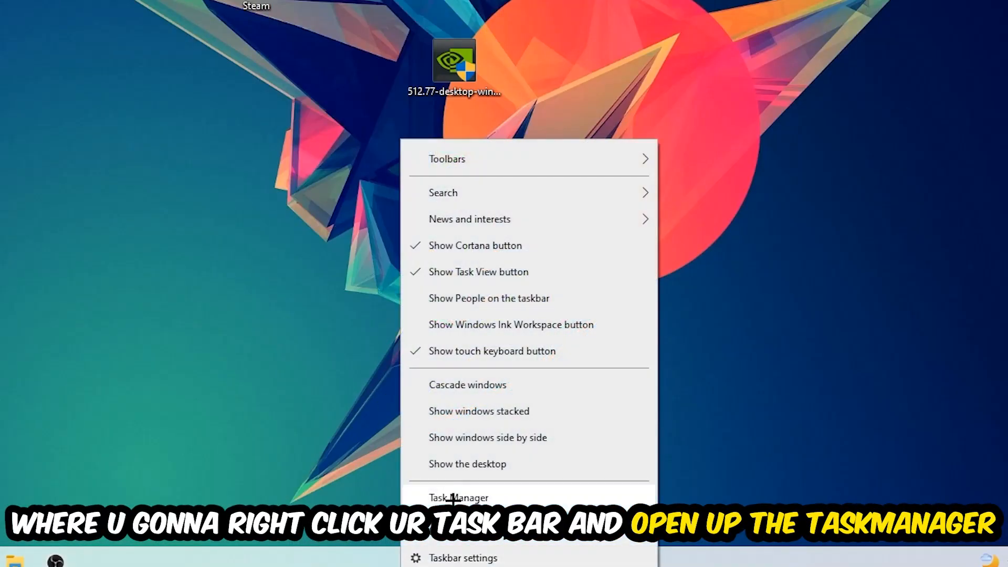
- Show Task Manager's full process list sorted by CPU usage, then close it
{"action": "left_click", "coordinate": [459, 496]}
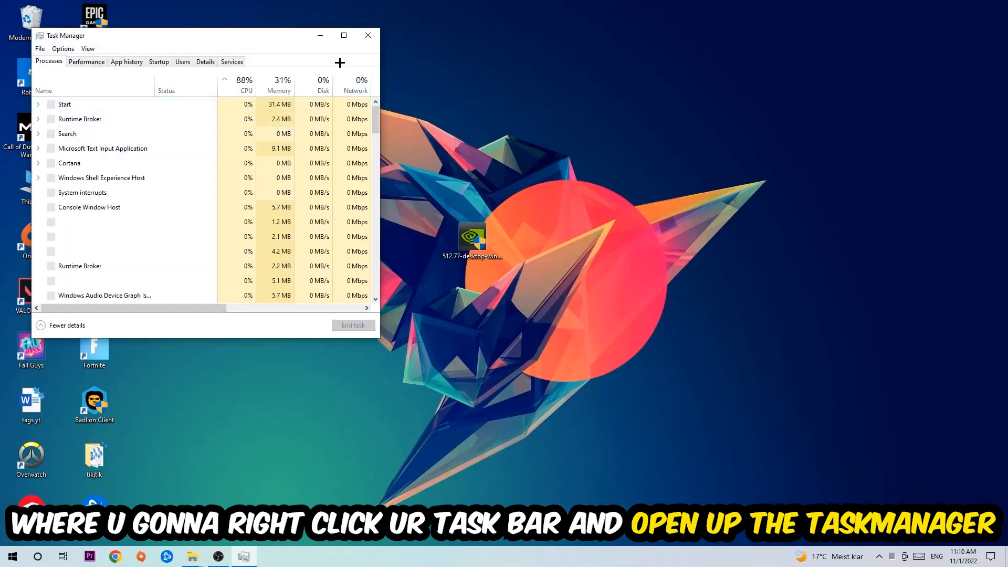
{"action": "left_click", "coordinate": [344, 36]}
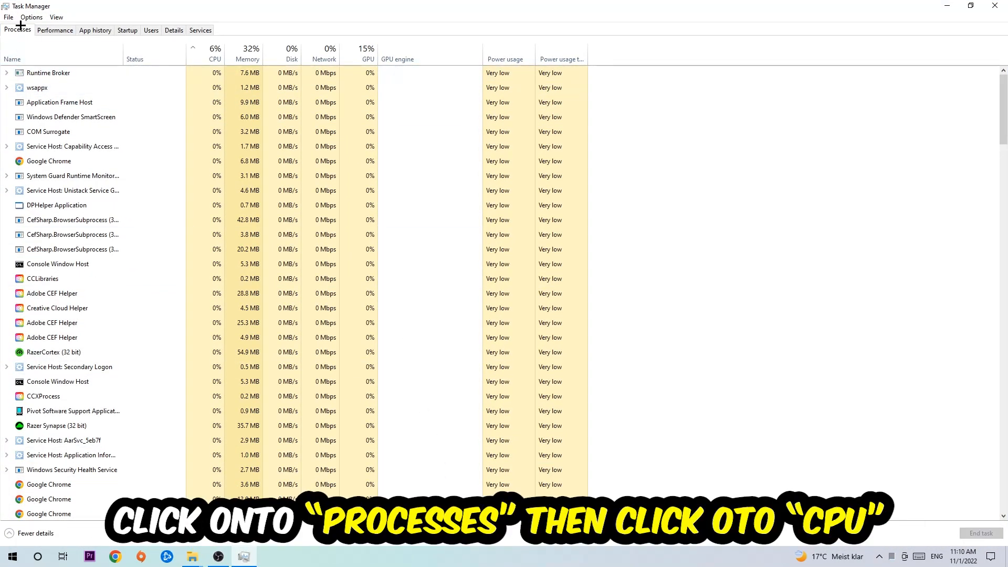
{"action": "left_click", "coordinate": [214, 51]}
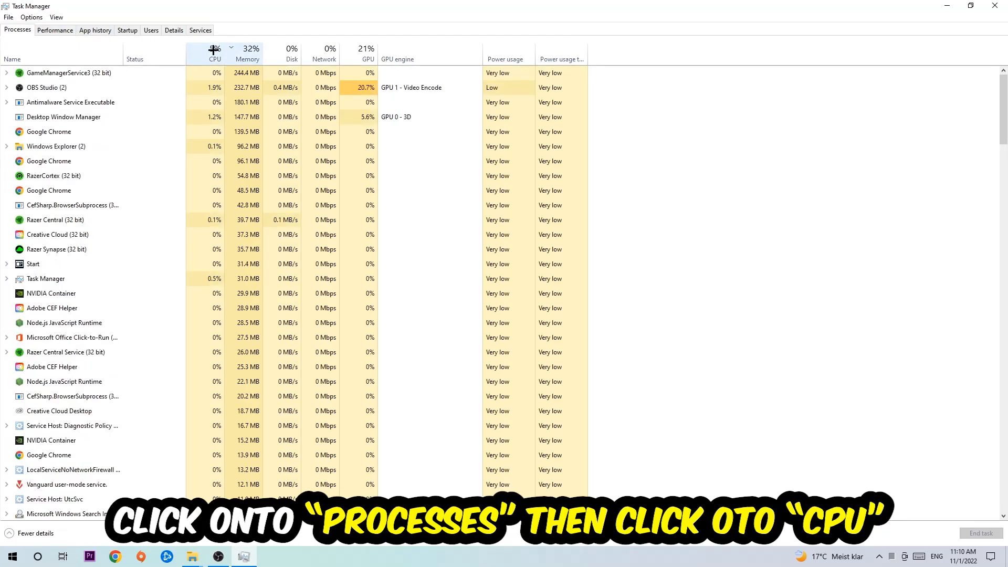
{"action": "left_click", "coordinate": [215, 53]}
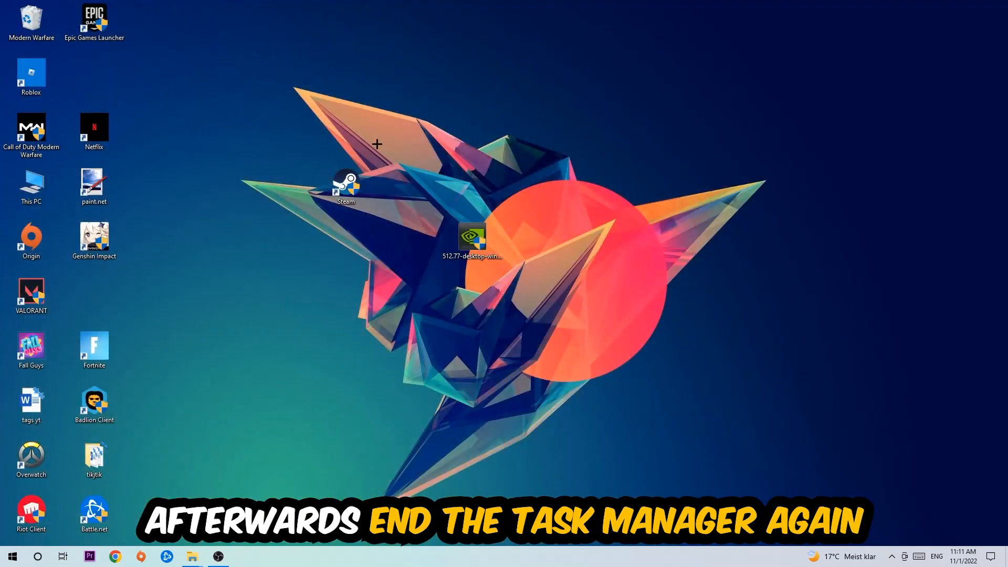
{"action": "mouse_move", "coordinate": [504, 6]}
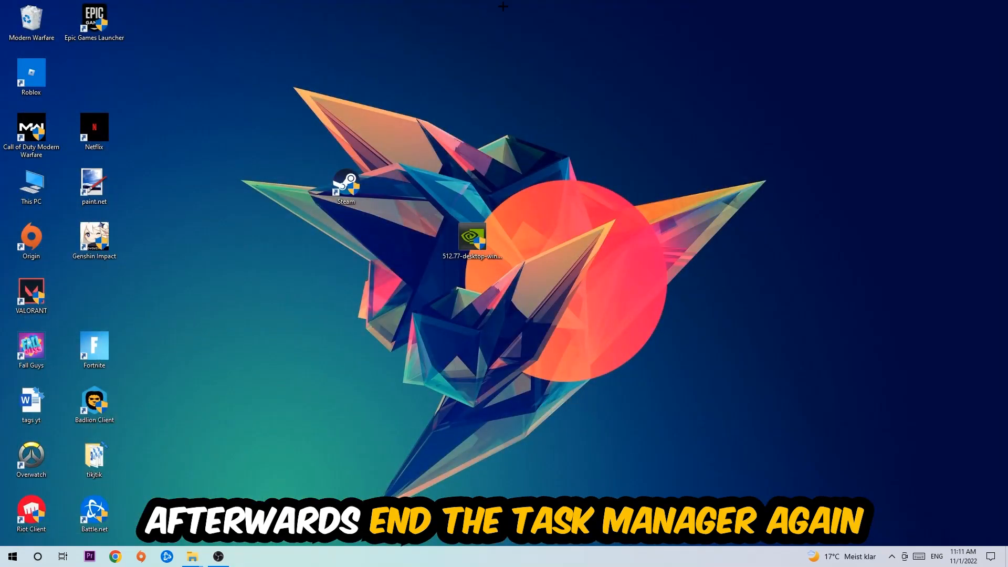
{"action": "left_click", "coordinate": [12, 557]}
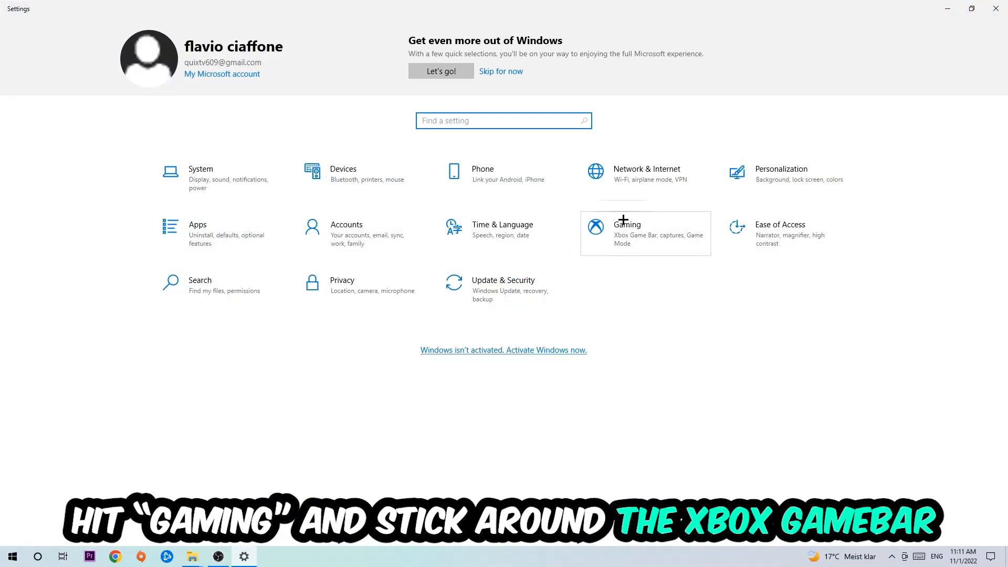
- In Gaming settings, turn Xbox Game Bar off and go to Captures with background recording off
{"action": "left_click", "coordinate": [625, 233]}
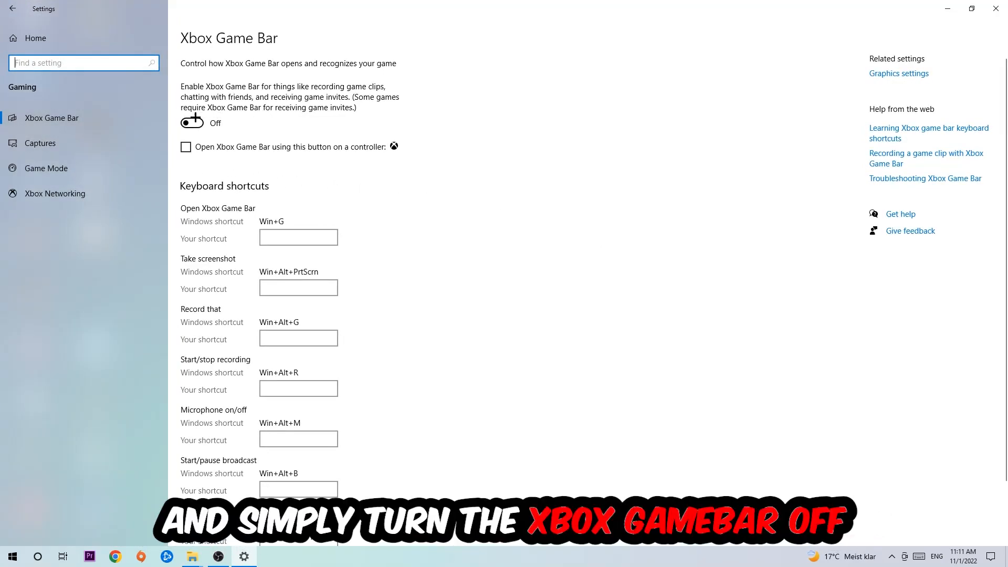
{"action": "left_click", "coordinate": [191, 123]}
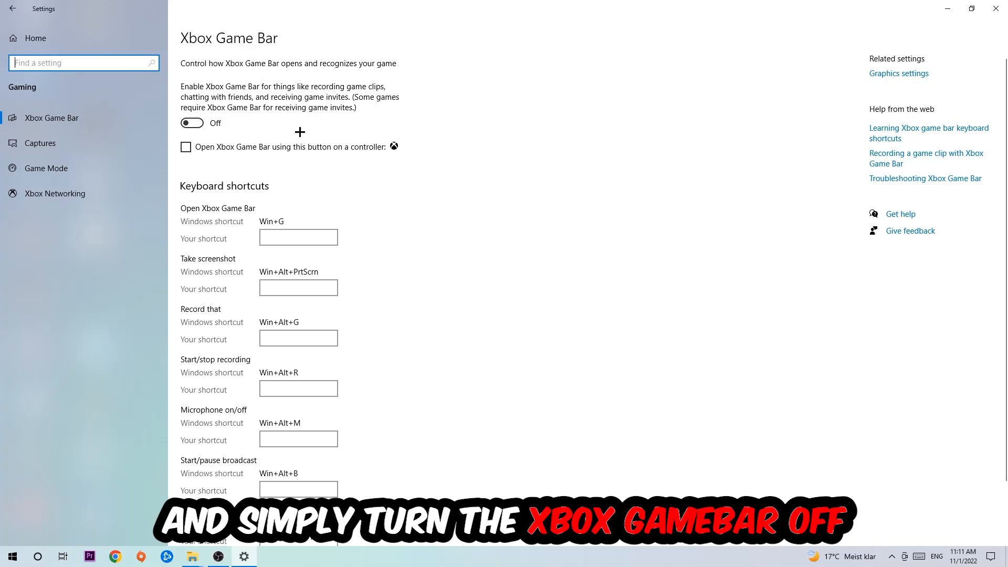
{"action": "mouse_move", "coordinate": [293, 128]}
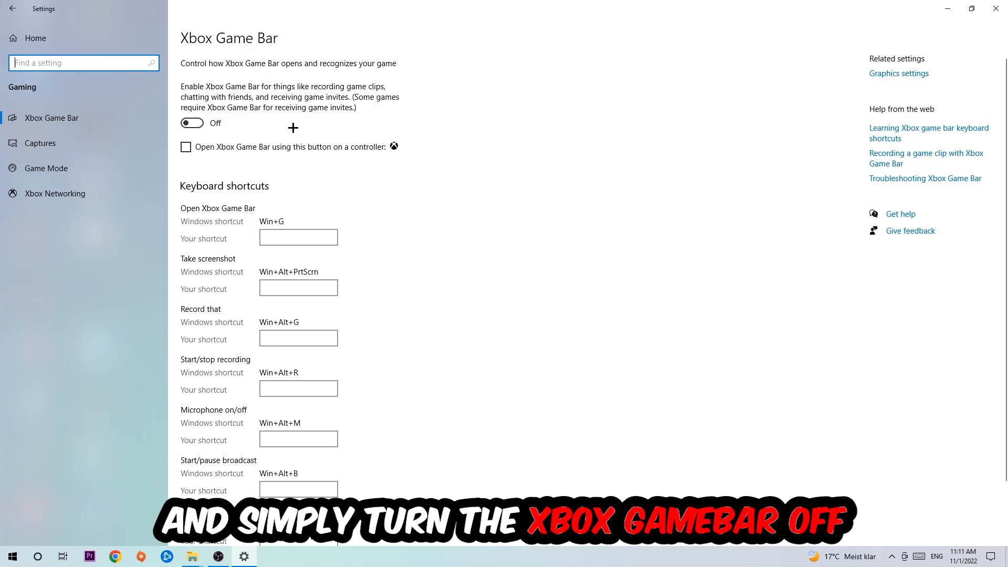
{"action": "mouse_move", "coordinate": [174, 140]}
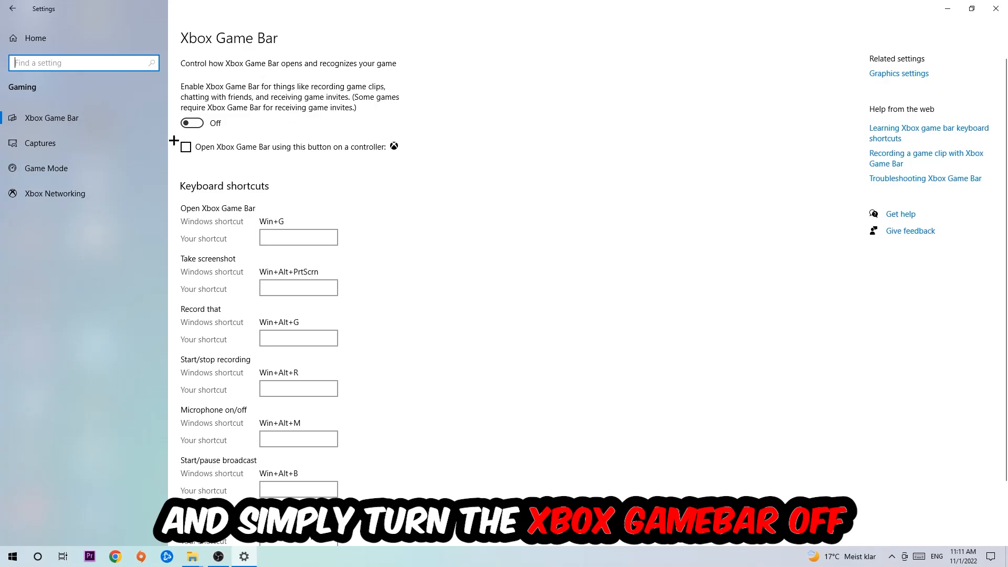
{"action": "left_click", "coordinate": [39, 143]}
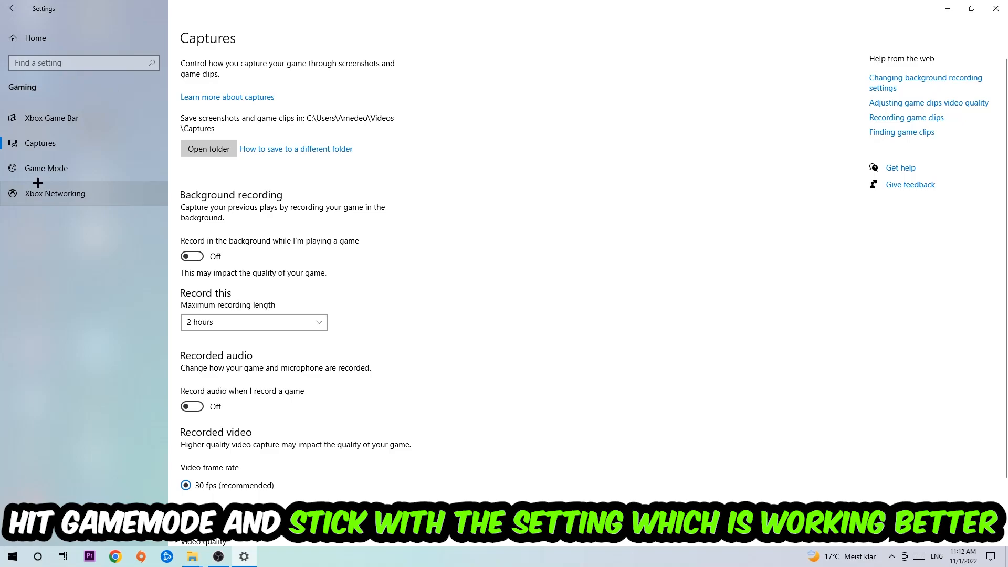
- Show the Game Mode page with Game Mode switched on
{"action": "left_click", "coordinate": [45, 168]}
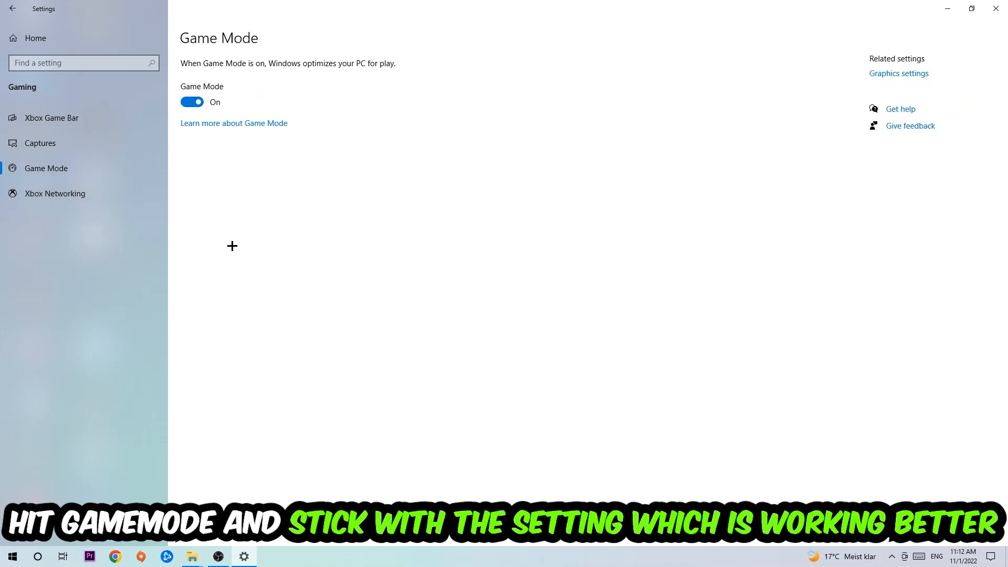
{"action": "mouse_move", "coordinate": [219, 177]}
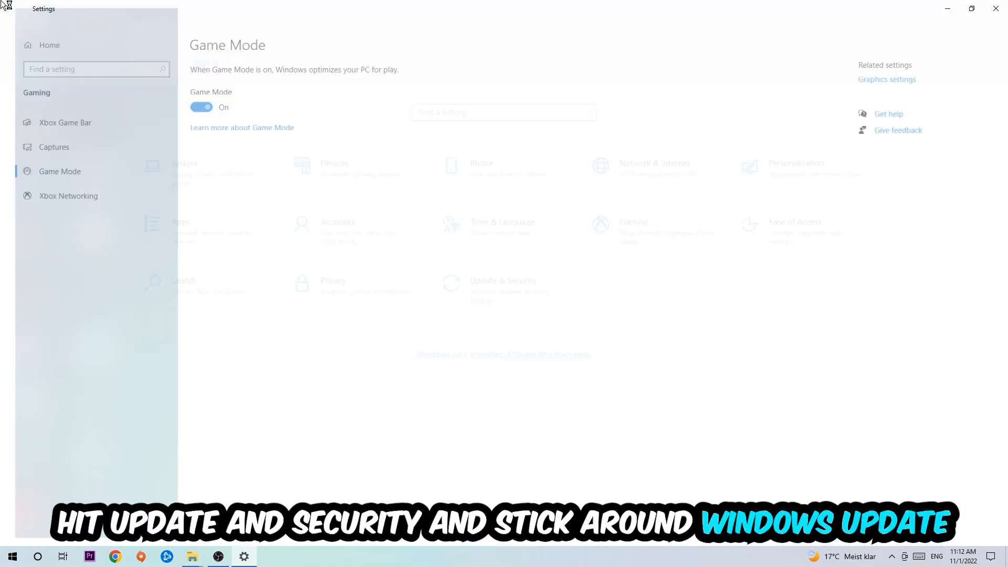
- Go to Update & Security and show the Windows Update status page
{"action": "left_click", "coordinate": [502, 285]}
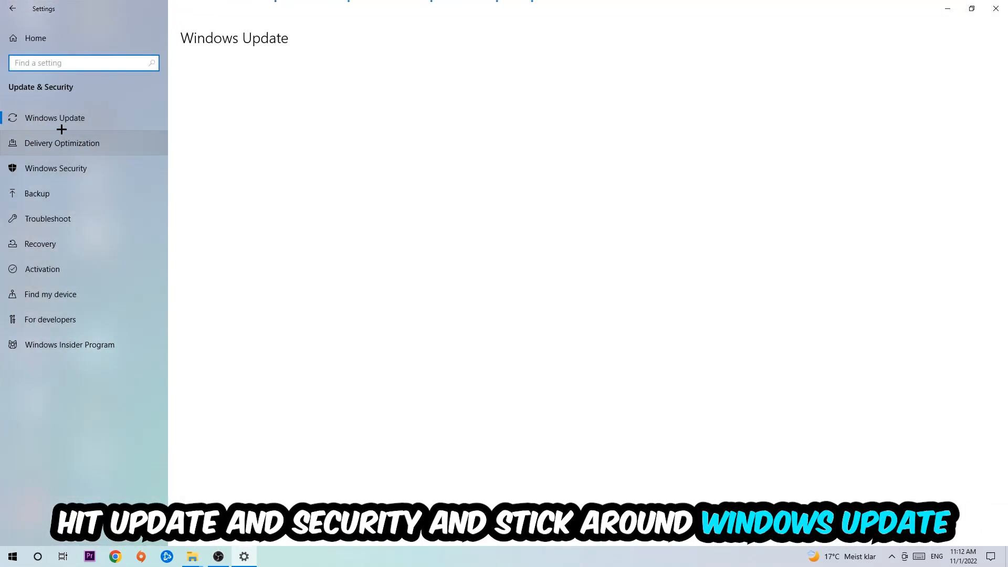
{"action": "left_click", "coordinate": [54, 118]}
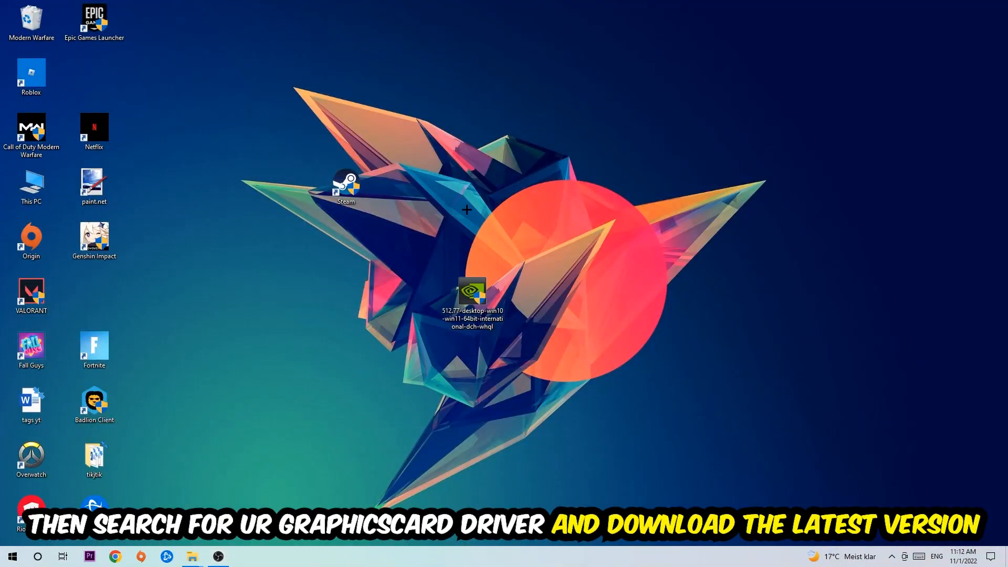
{"action": "mouse_move", "coordinate": [382, 190]}
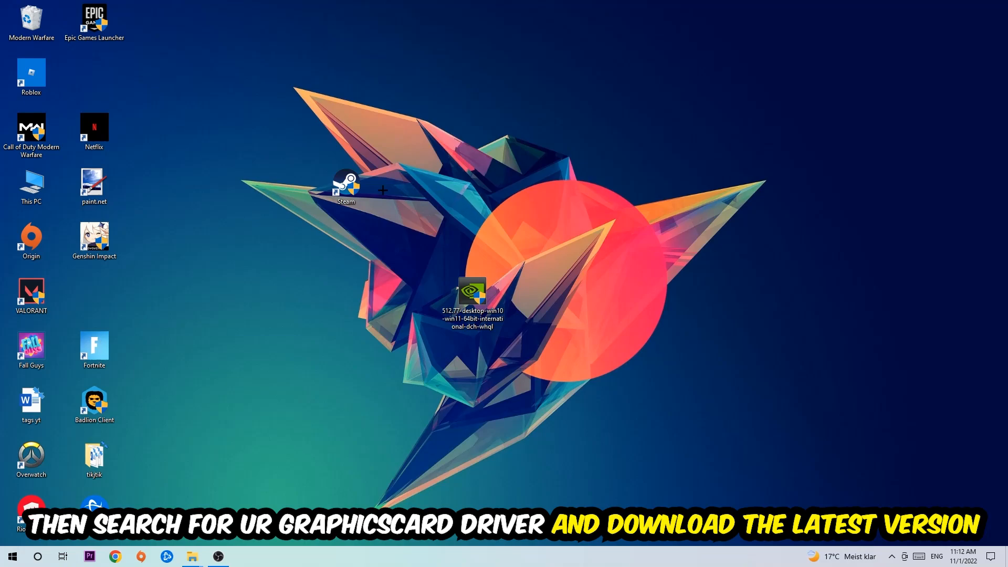
{"action": "mouse_move", "coordinate": [397, 185]}
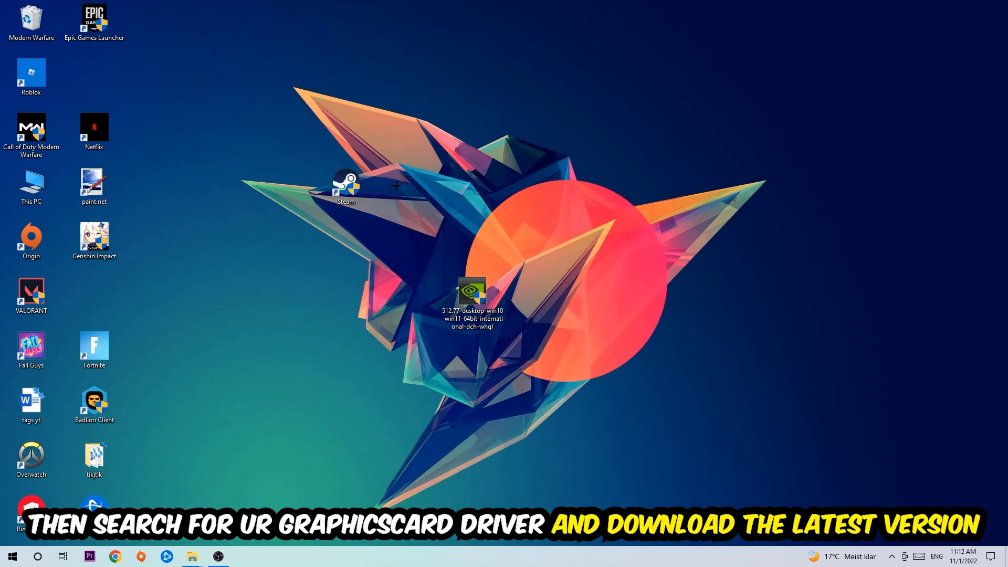